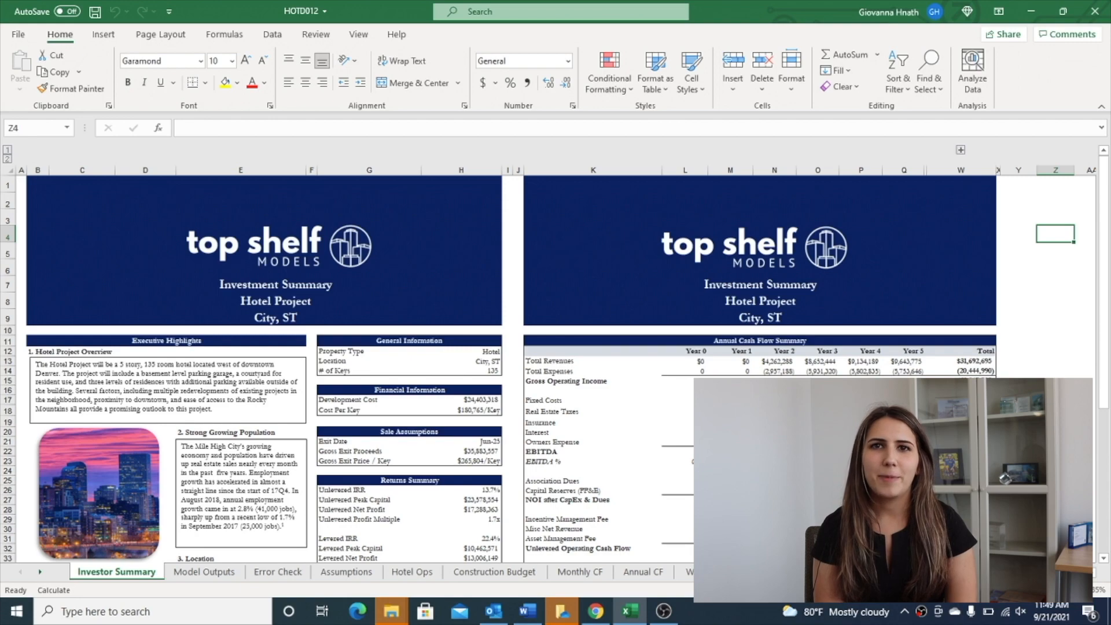
Review the Model Outputs worksheet, scrolling down through its results.
scroll("down", 3)
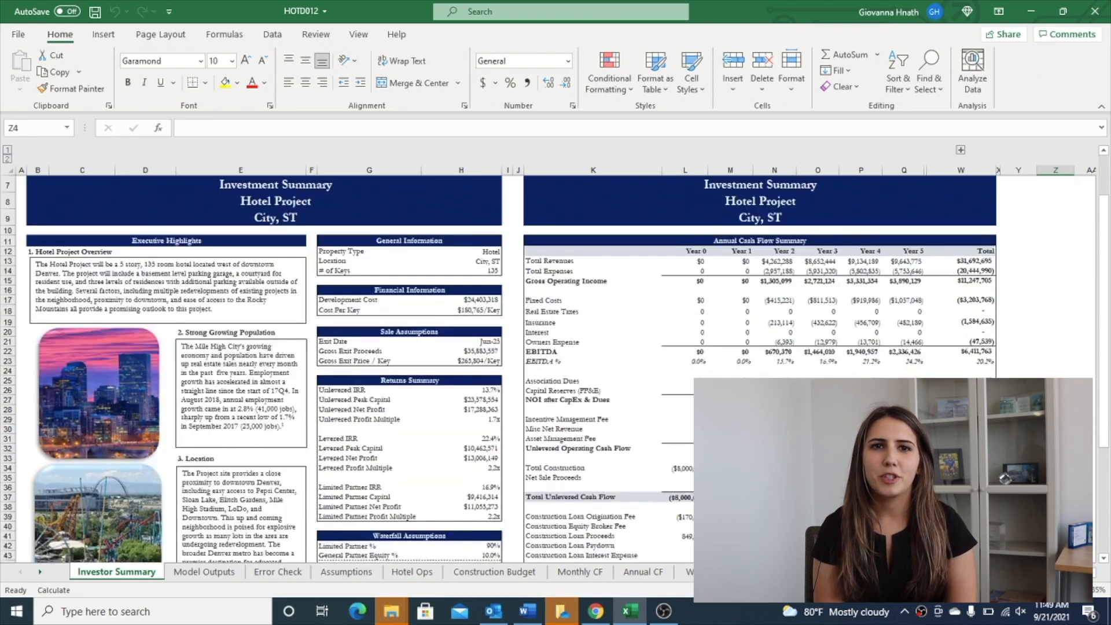
scroll("down", 3)
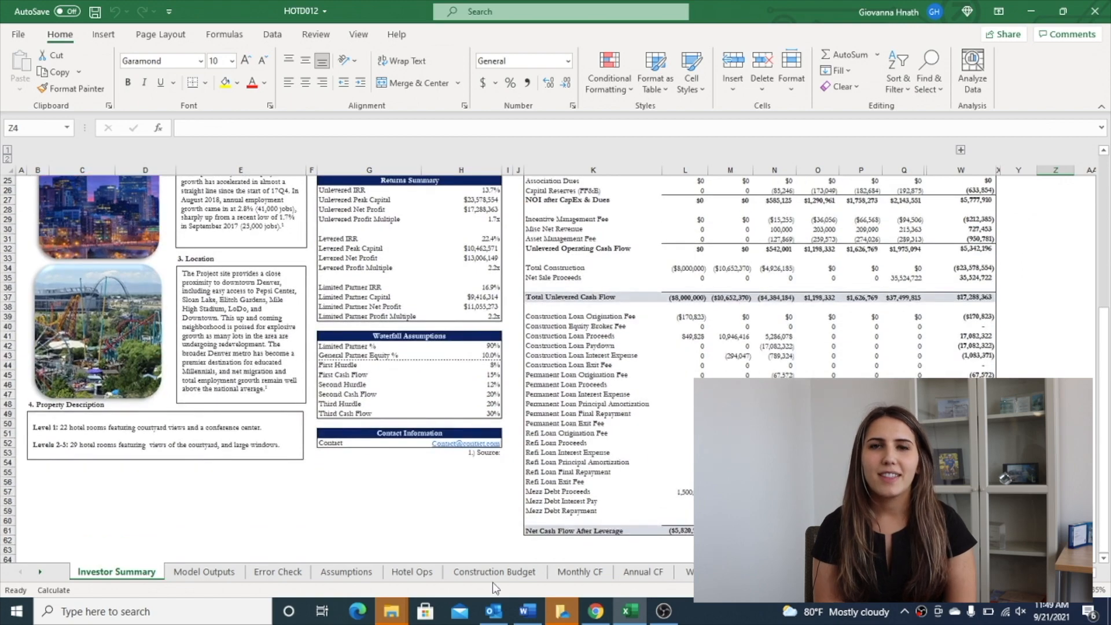
left_click(204, 571)
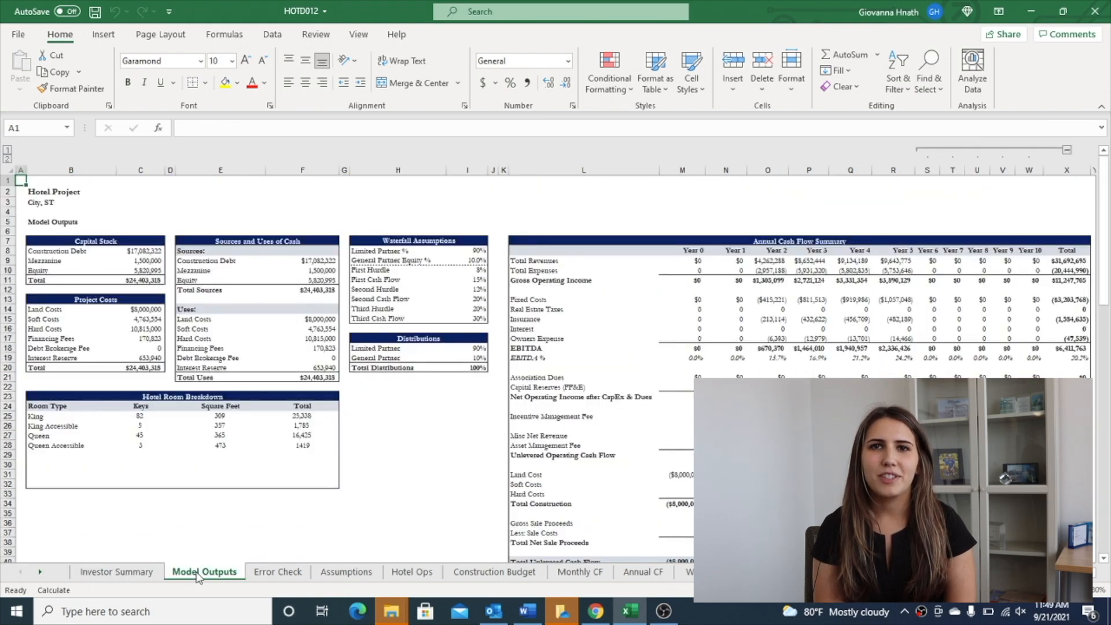
scroll("down", 3)
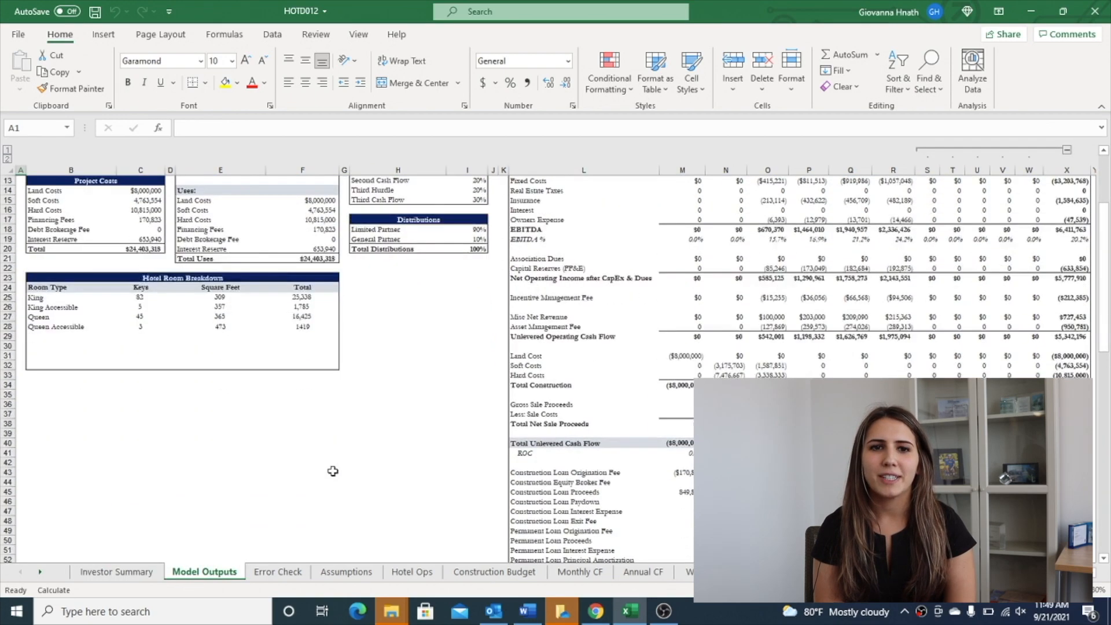
scroll("down", 3)
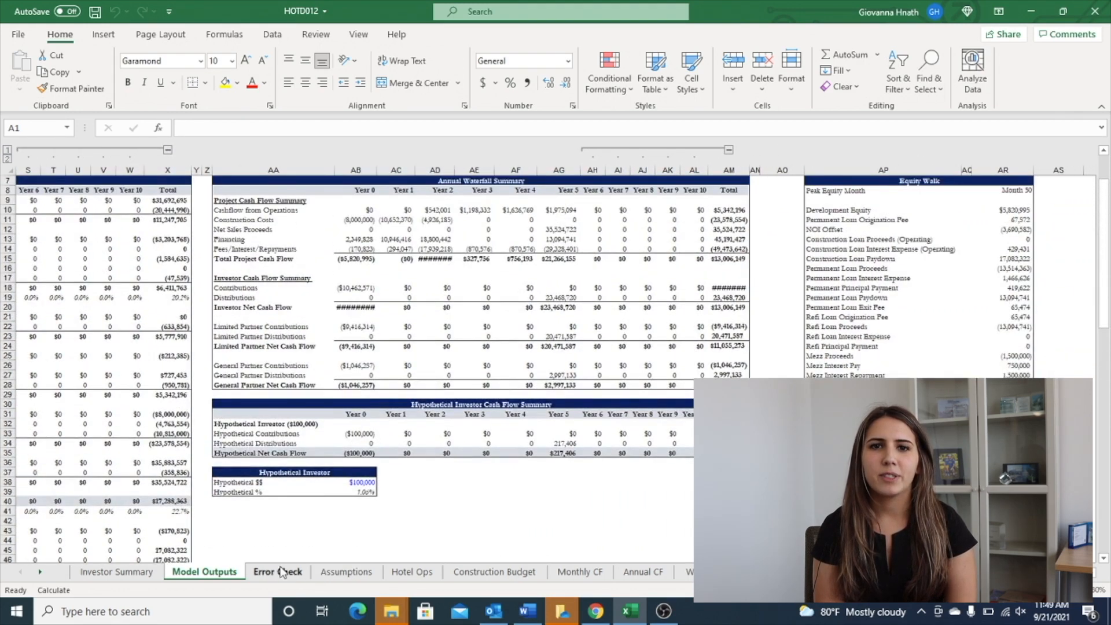
Review the Error Check worksheet, confirming all cash flow and returns checks show green ticks.
left_click(277, 572)
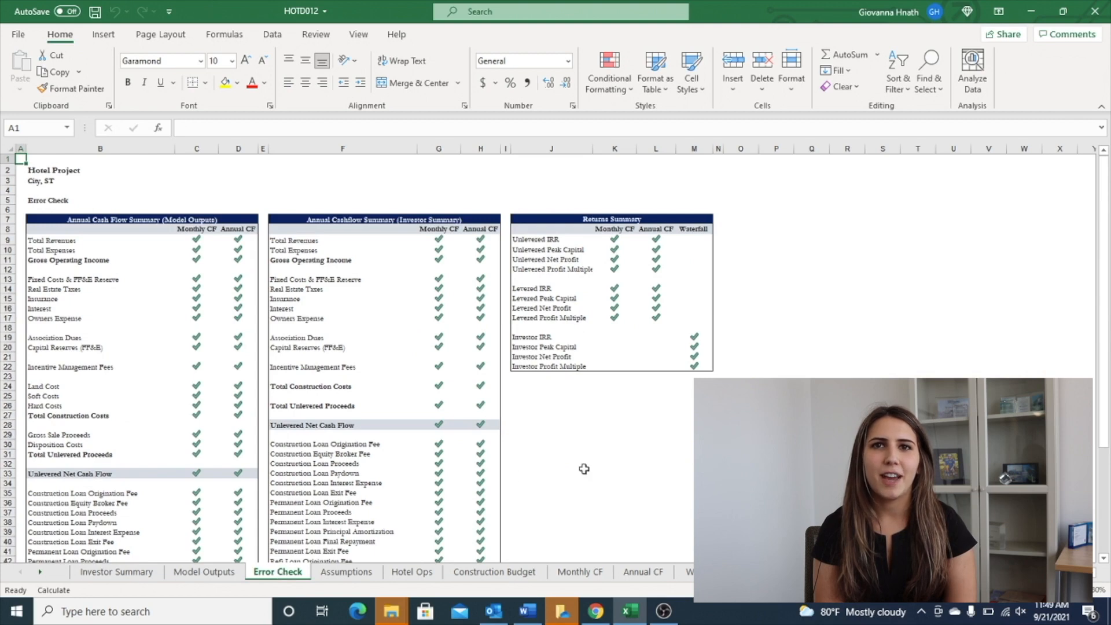
scroll("down", 3)
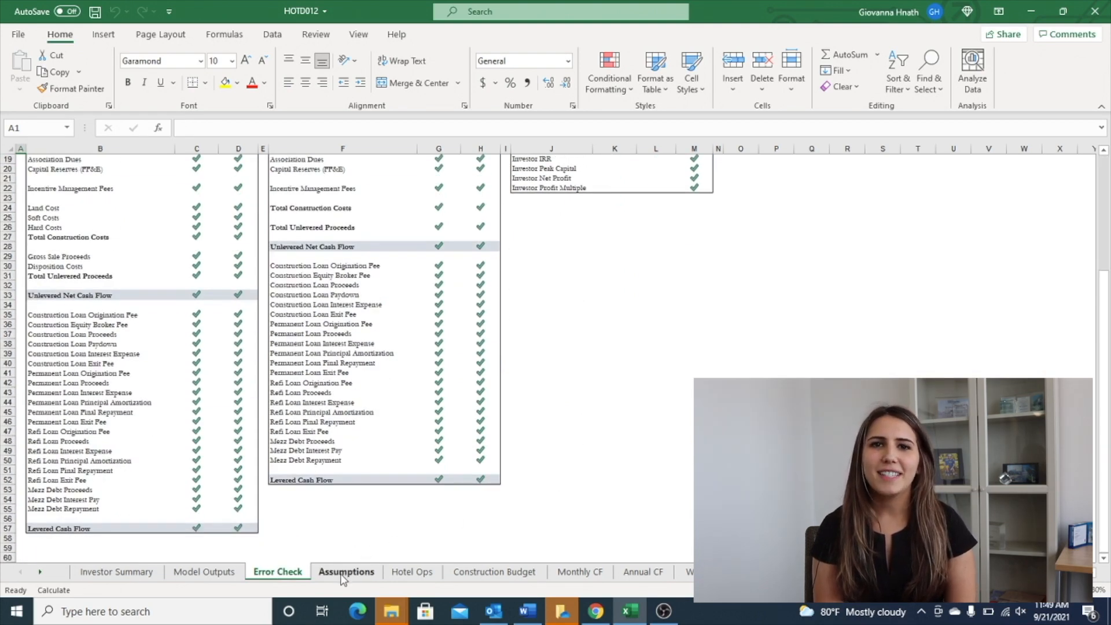
Review the Assumptions worksheet through operating assumptions, waterfall structure and permanent debt terms.
left_click(346, 572)
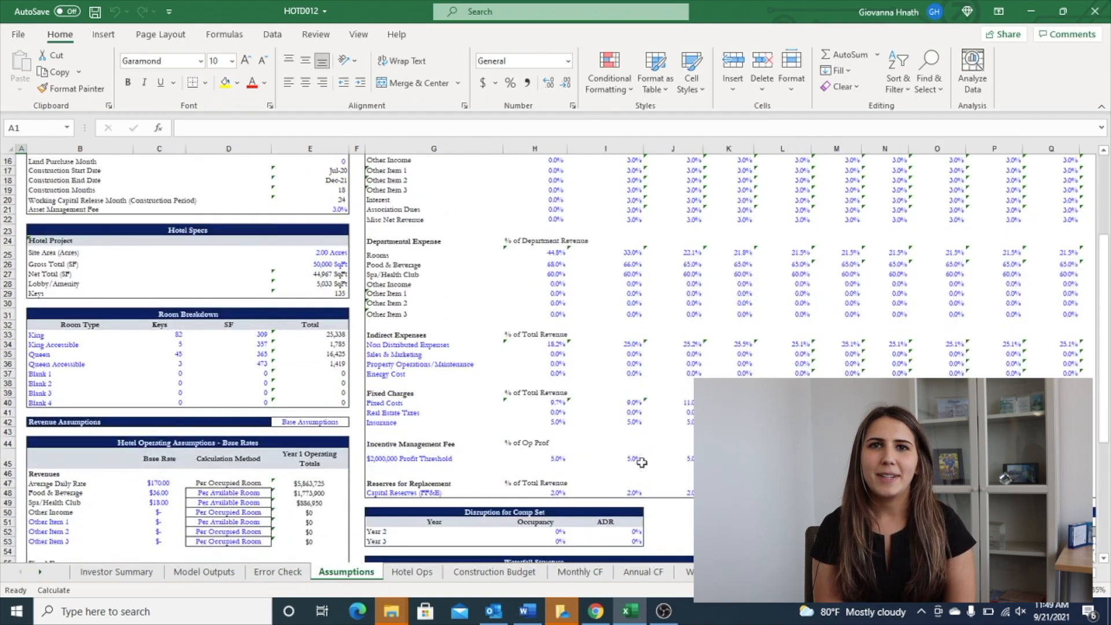
scroll("down", 3)
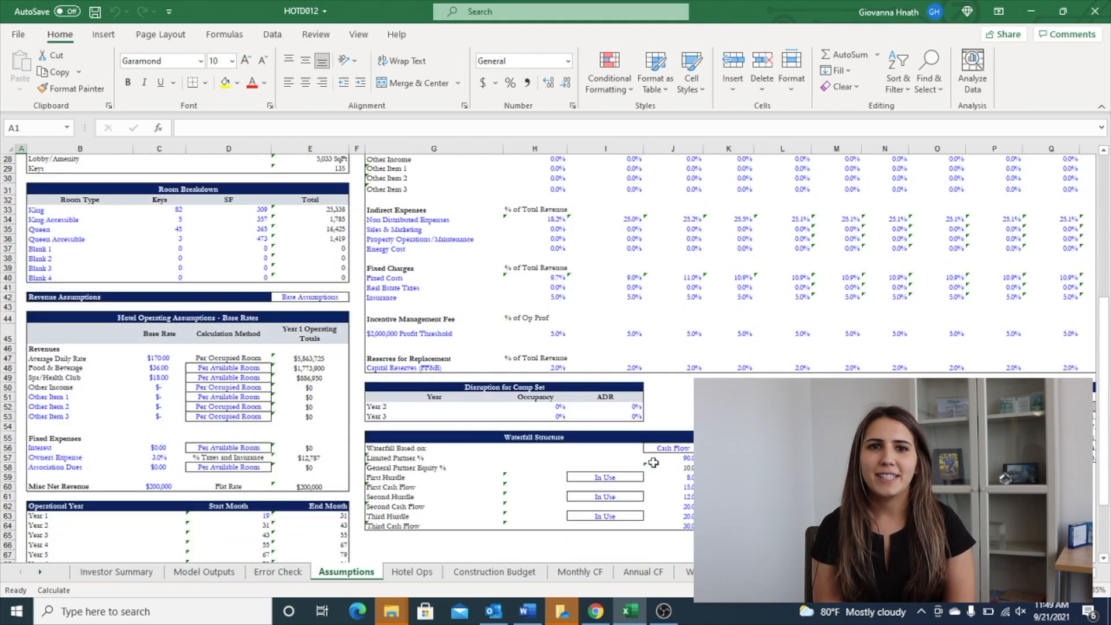
scroll("right", 3)
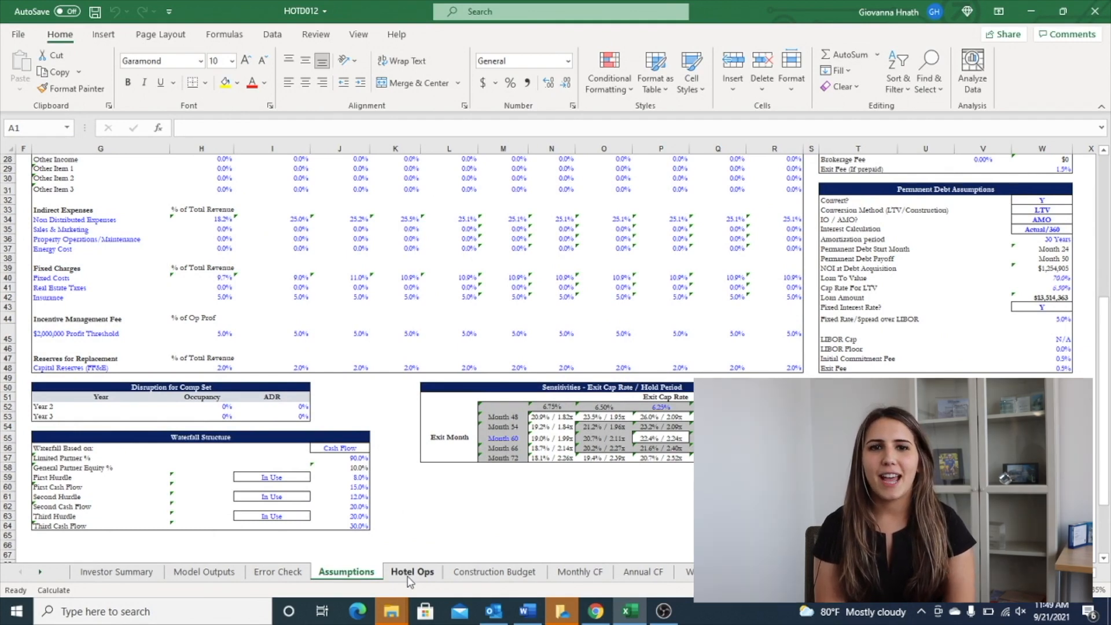
Review the Hotel Ops worksheet from operating statistics down to EBITDA across the Year 6–10 projections.
left_click(412, 572)
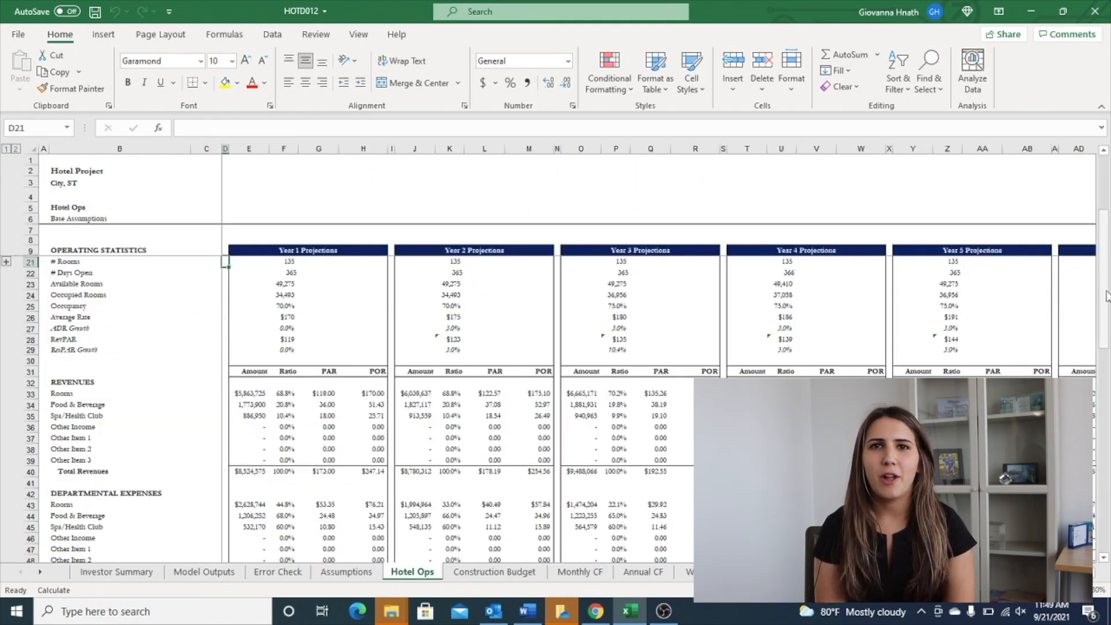
scroll("down", 3)
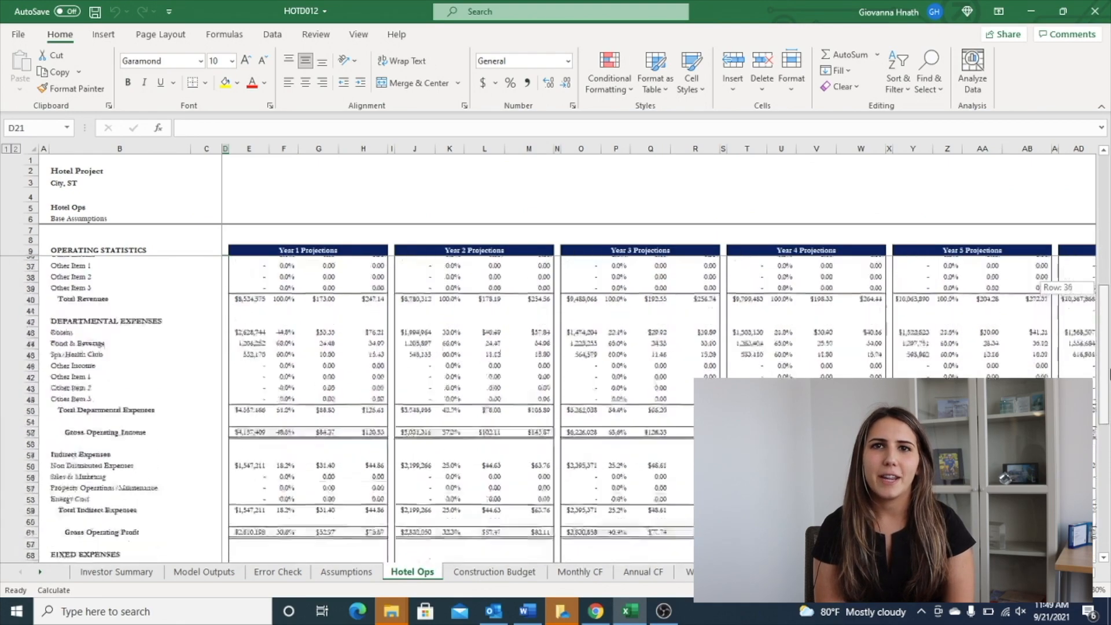
scroll("down", 3)
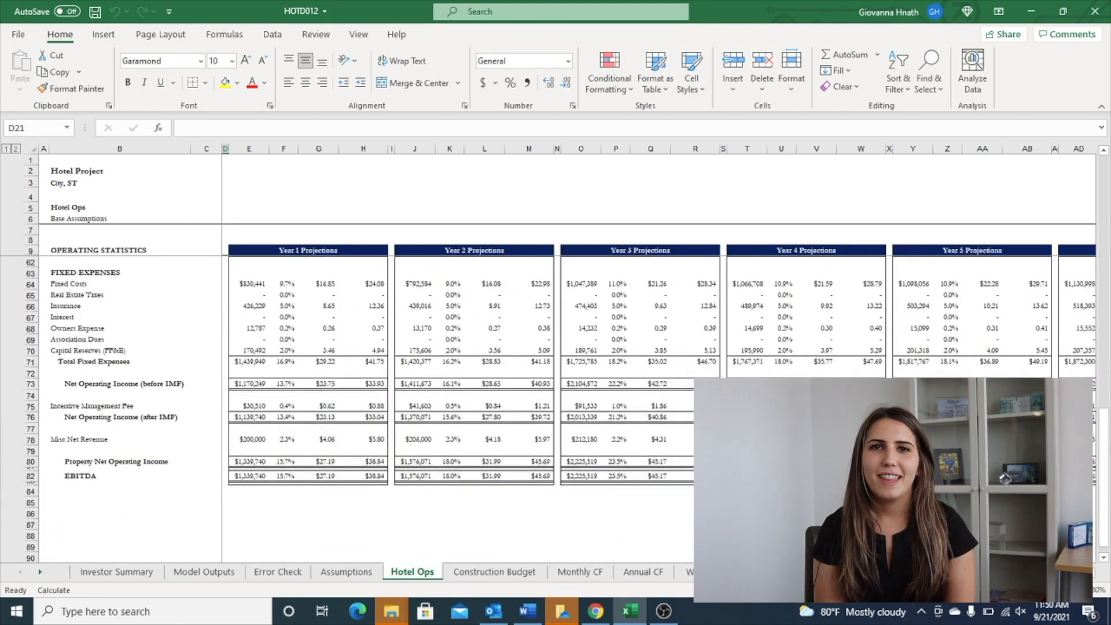
scroll("right", 3)
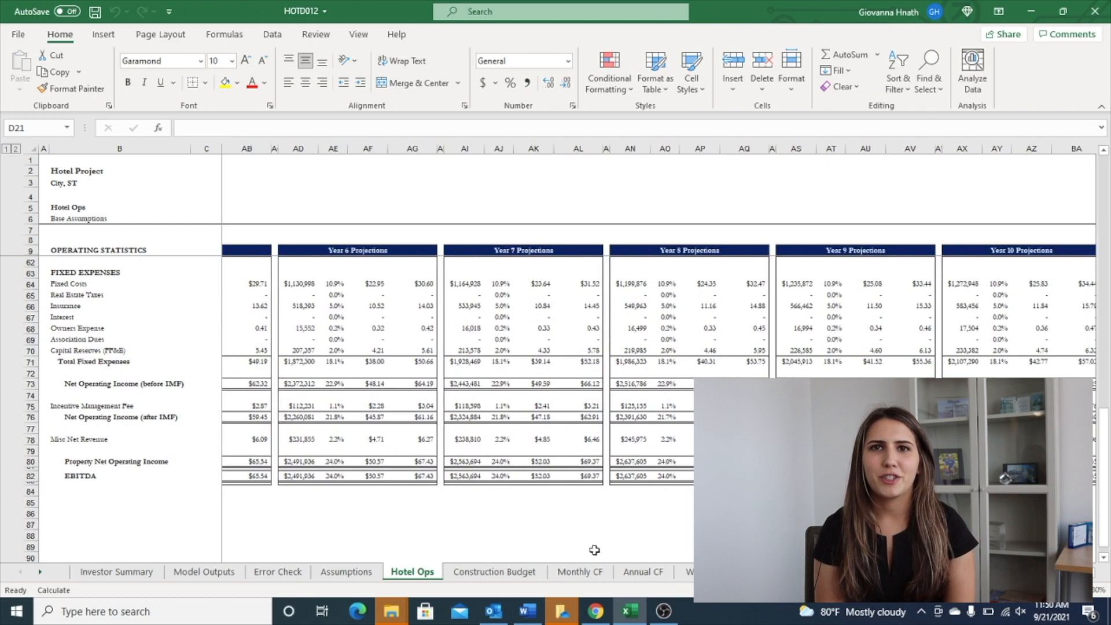
Review the Construction Budget worksheet and its cost breakdown.
left_click(494, 572)
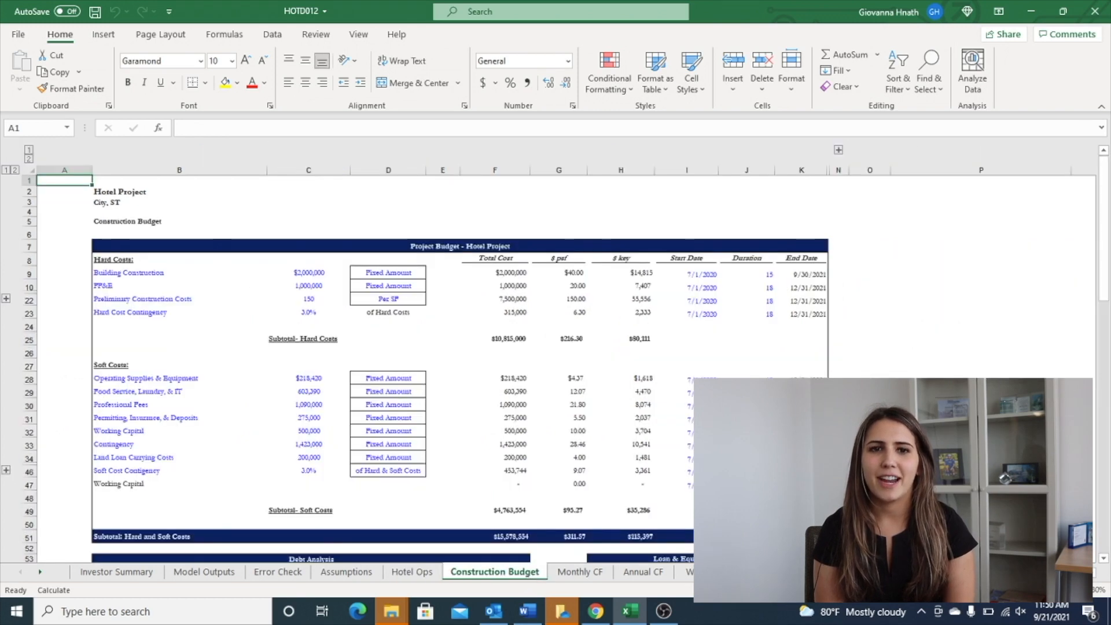
scroll("down", 3)
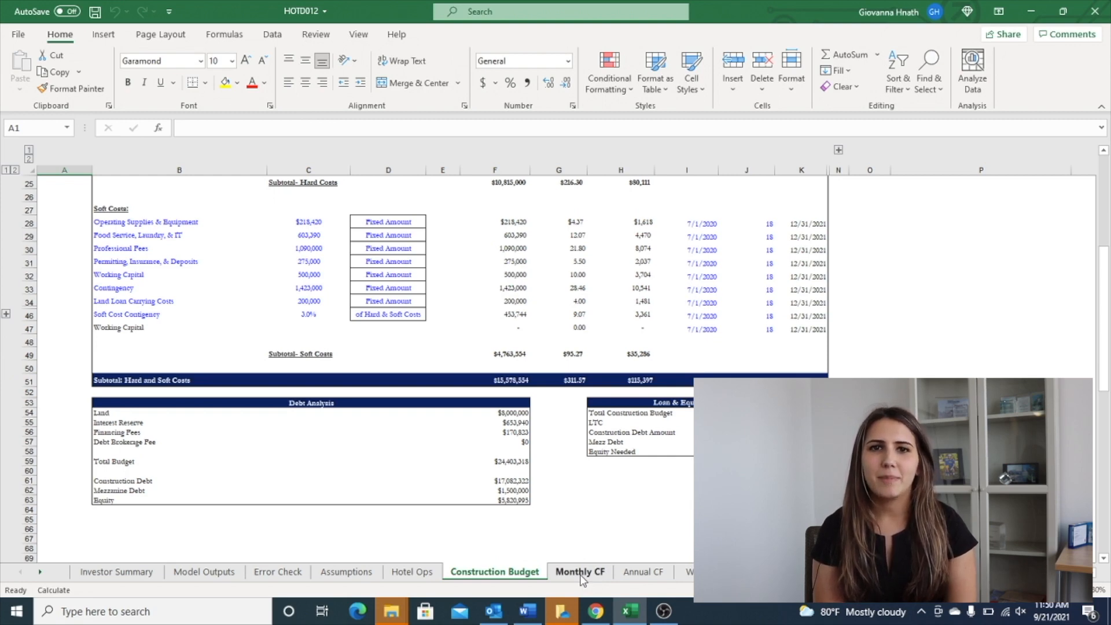
Review the Monthly CF and Annual CF worksheets, ending on Waterfall - Investment's promote splits and distributions.
left_click(578, 572)
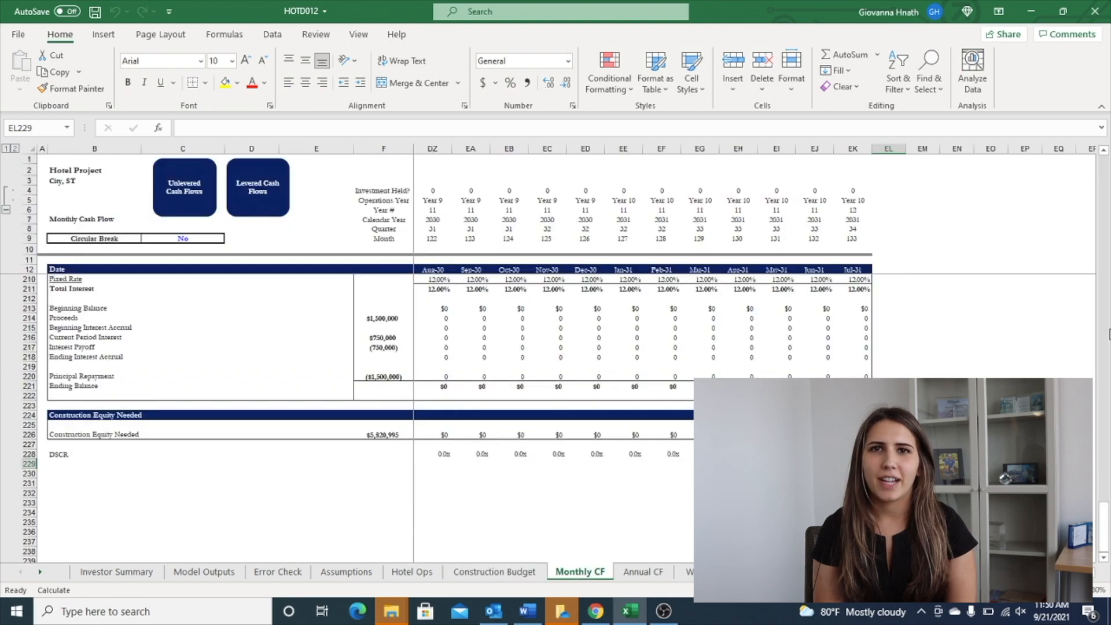
left_click(643, 572)
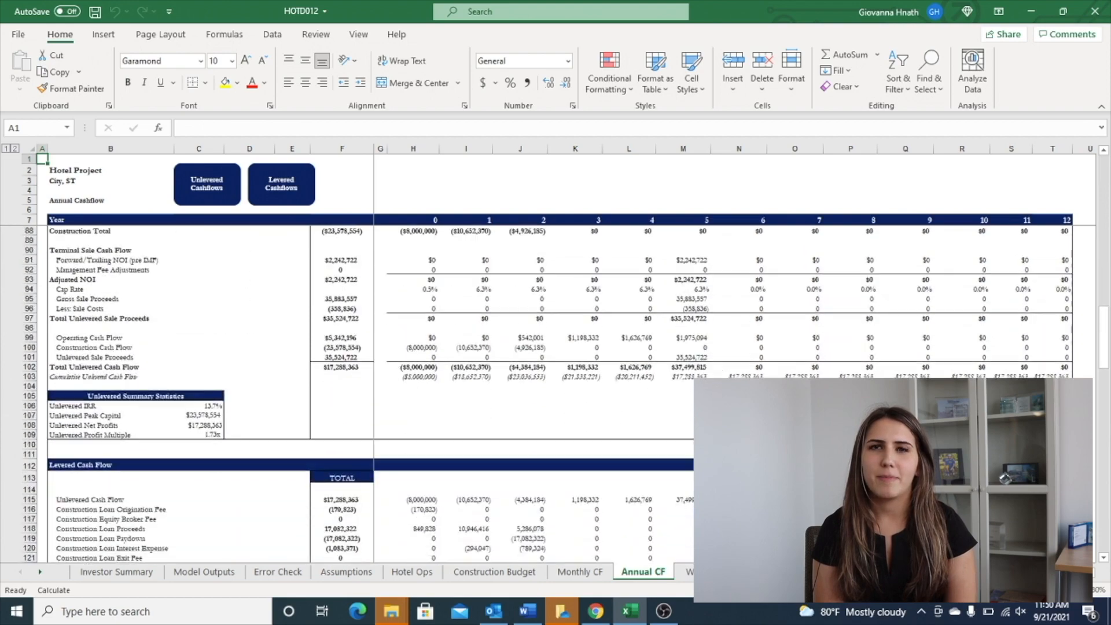
left_click(688, 572)
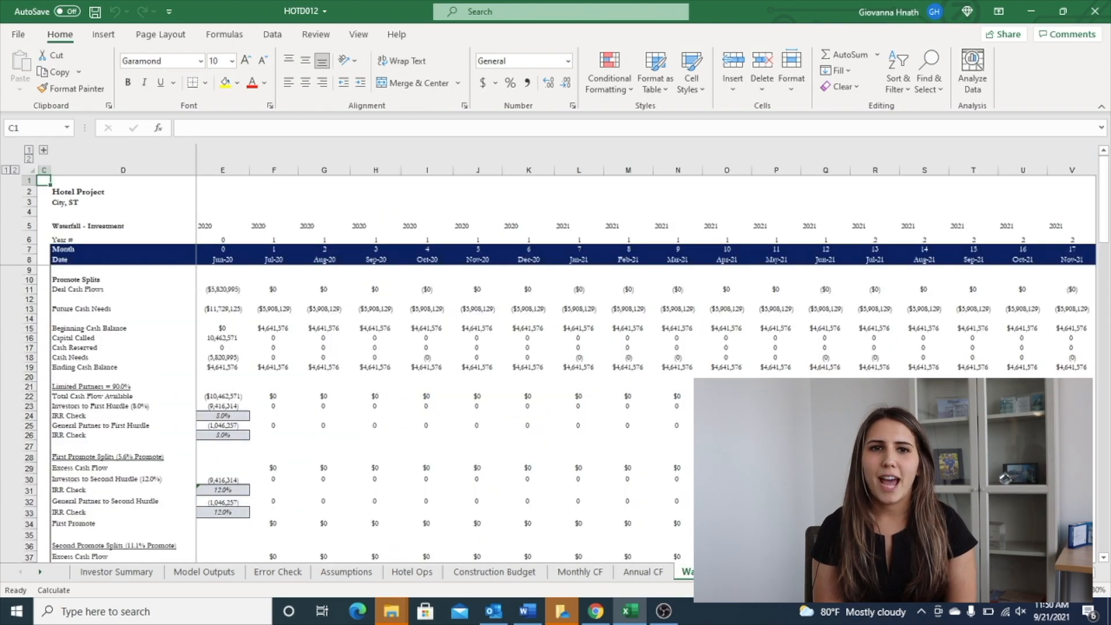
Review the STAR Trend Report data from occupancy, ADR and RevPAR down to supply, demand and revenue.
scroll("down", 3)
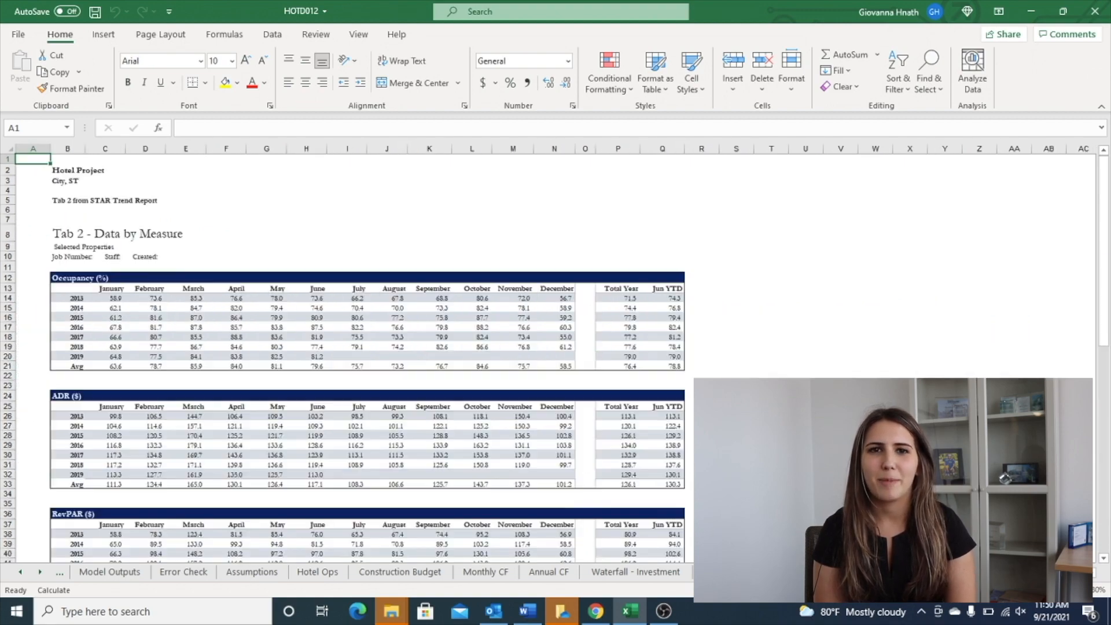
scroll("down", 3)
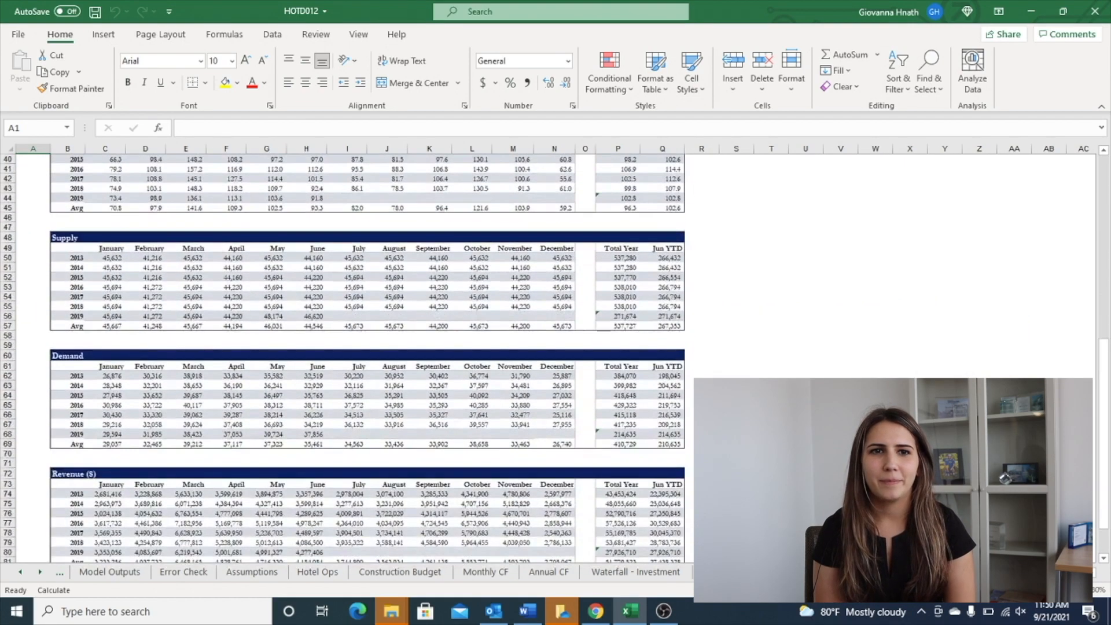